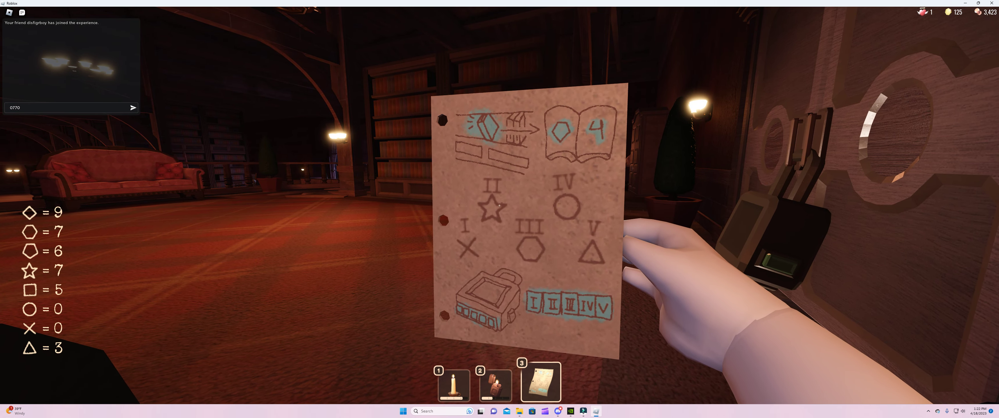
# Step back from the padlock while reading the hint paper's shape symbols.
pyautogui.write('S')
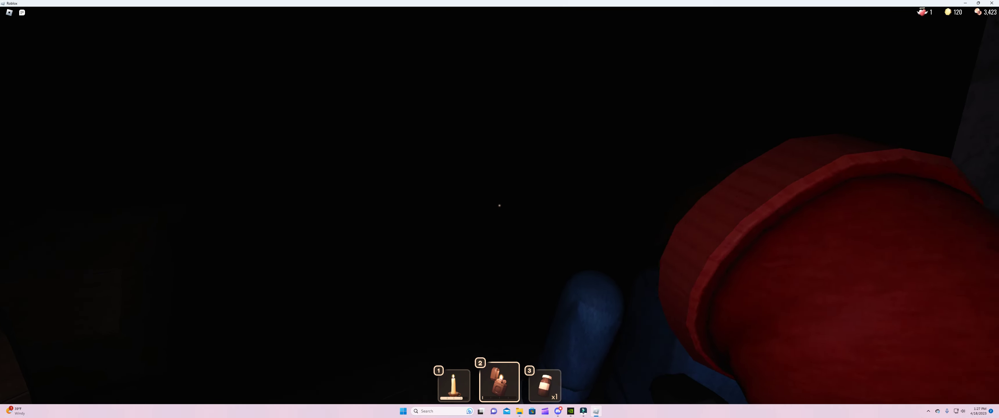
pyautogui.moveTo(499, 205)
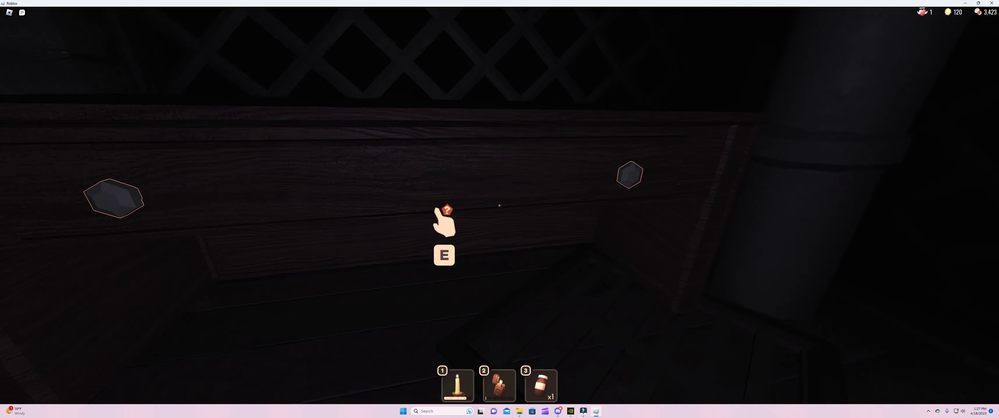
# Search a drawer in the dark room for supplies by the lighter's glow.
pyautogui.press('e')
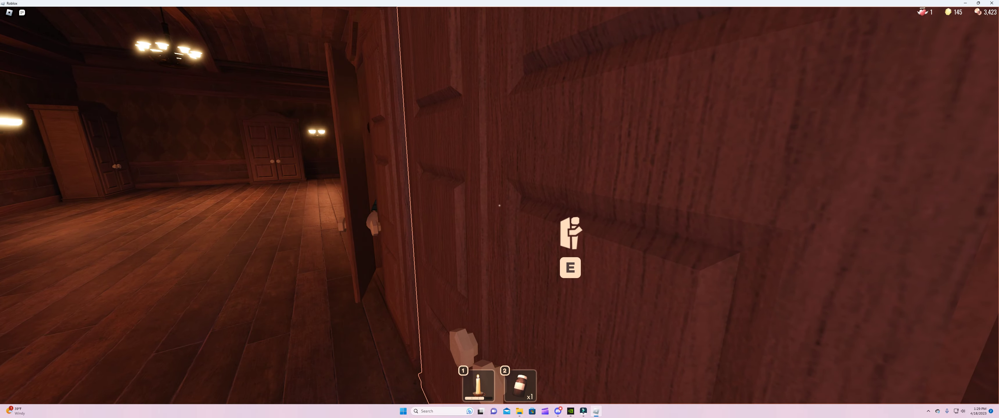
# Leave the dark room, collect gold up to 175, and switch to the slot-1 item entering the dining hall.
pyautogui.press('e')
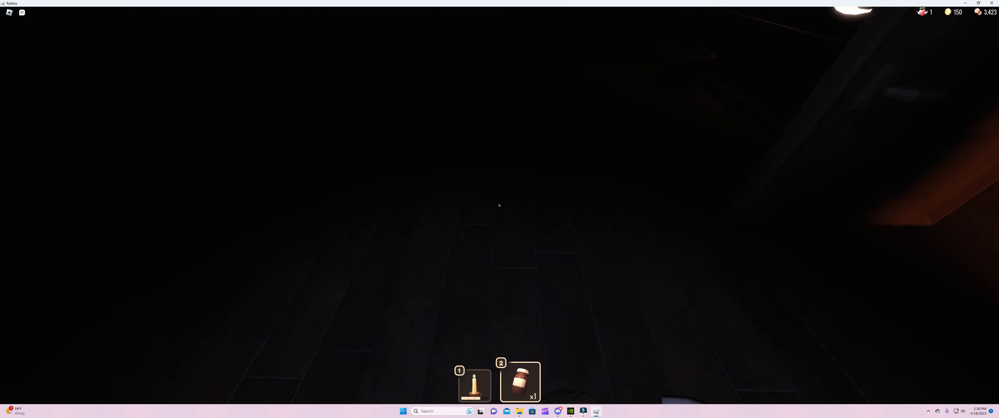
pyautogui.press('1')
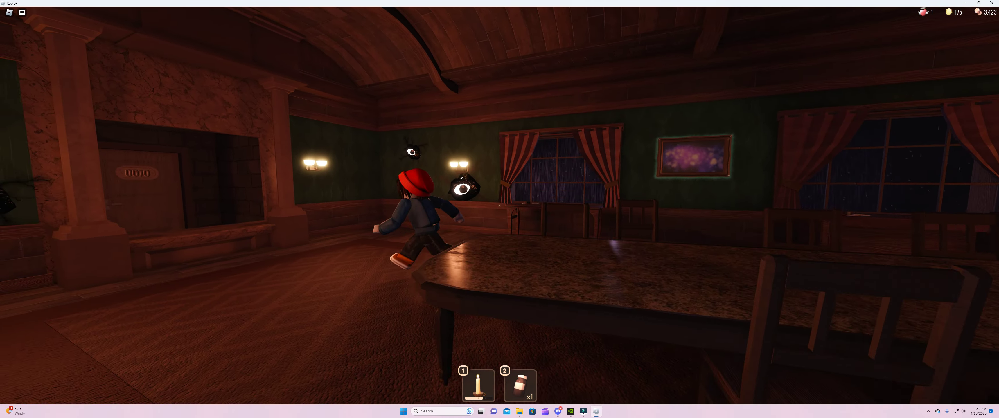
pyautogui.press('w')
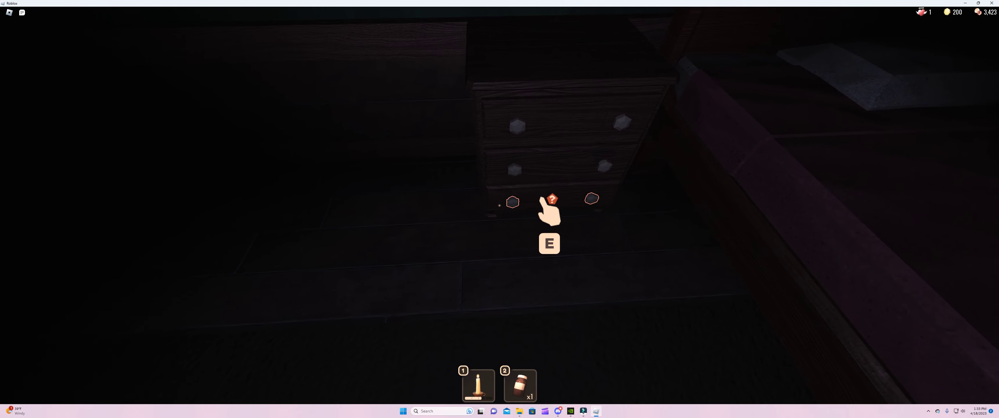
# Loot the dresser drawer in the dark bedroom, bringing gold to 210.
pyautogui.press('e')
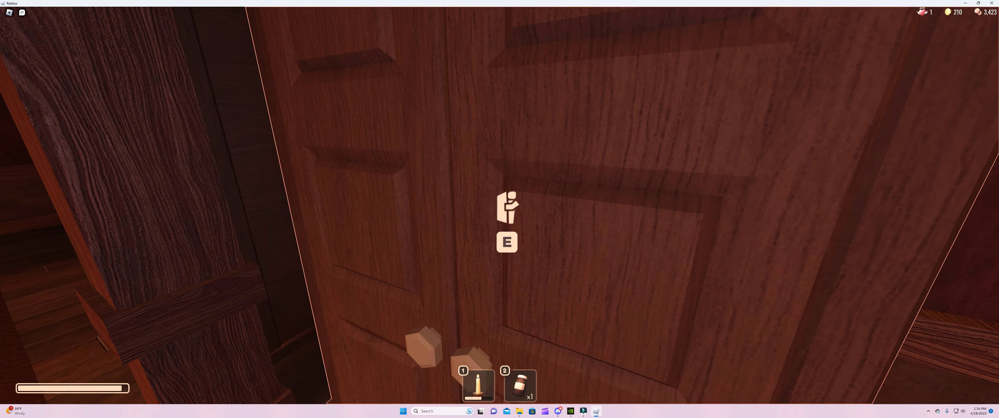
# Go through door 0086 and walk forward past the wardrobe toward the lit hallway.
pyautogui.press('e')
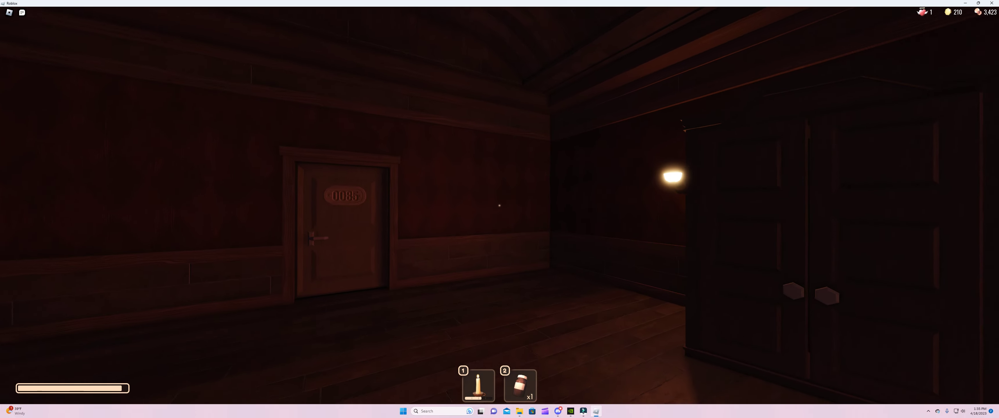
pyautogui.press('w')
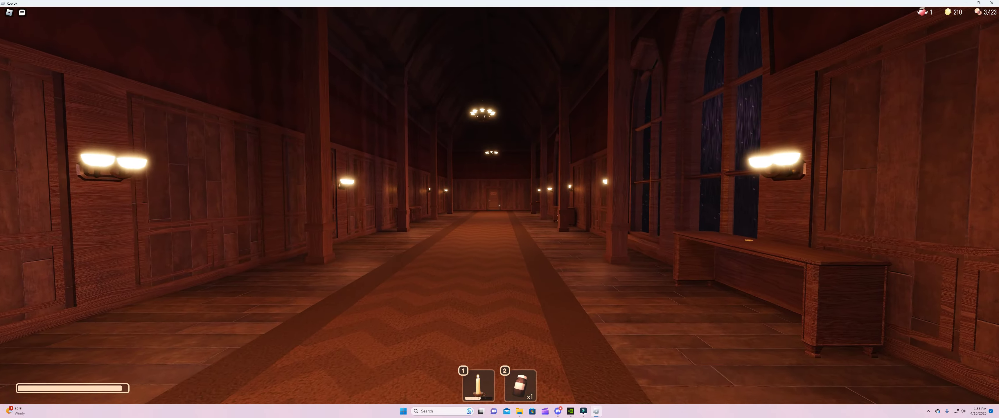
# Walk down the lamp-lit carpeted hallway until Rush kills the run.
pyautogui.press('w')
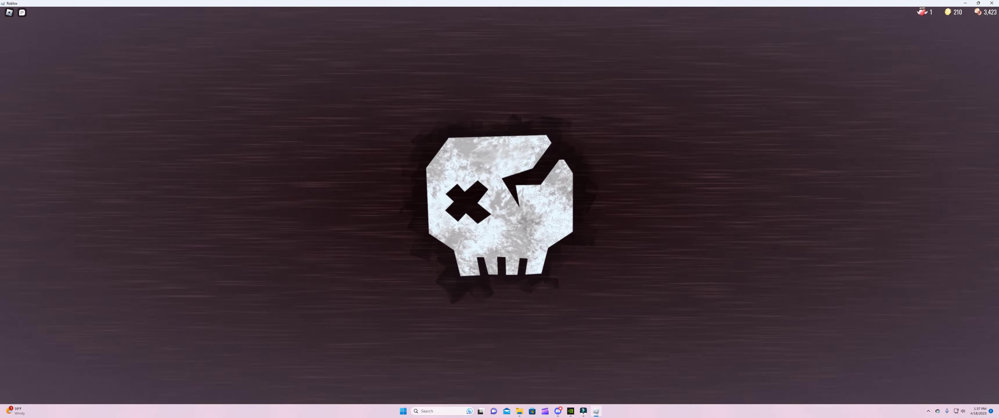
# Bring up the GeForce Experience overlay on the Rush death screen with Alt+Z.
pyautogui.press('Alt+z')
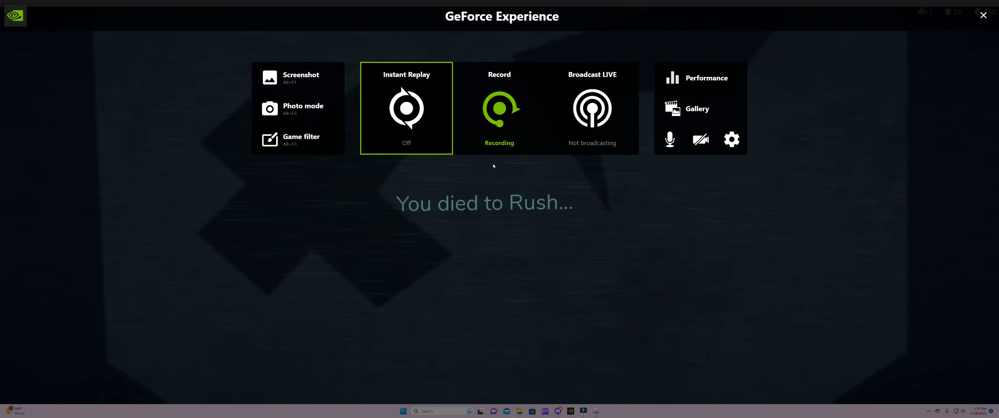